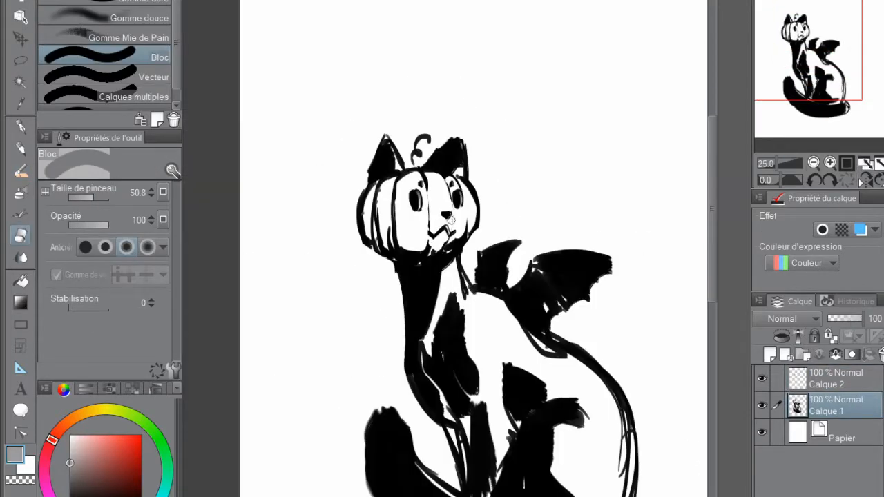
Rough in the cat's pose, pumpkin head, bat wings and long tail in black with the Bloc brush on Calque 1.
click(813, 163)
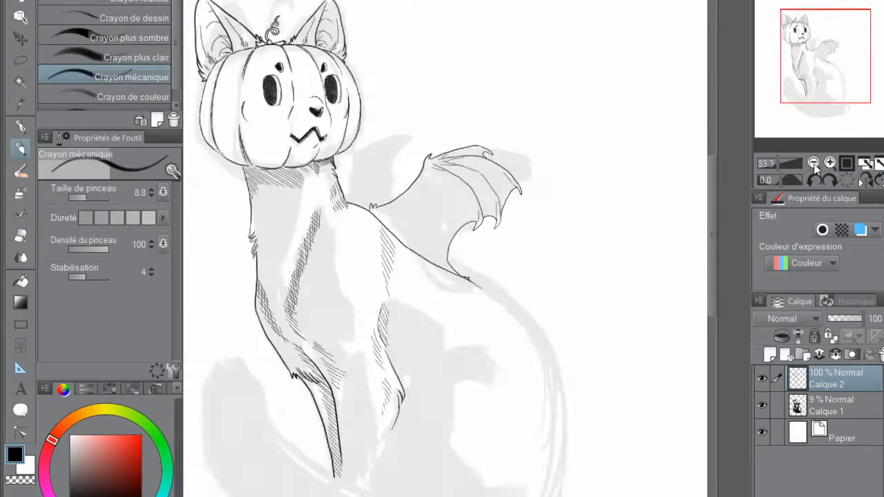
Ink the pumpkin head, ears, neck and bat wing with fine lines and cross-hatching using the Crayon mécanique pen on Calque 2.
click(828, 163)
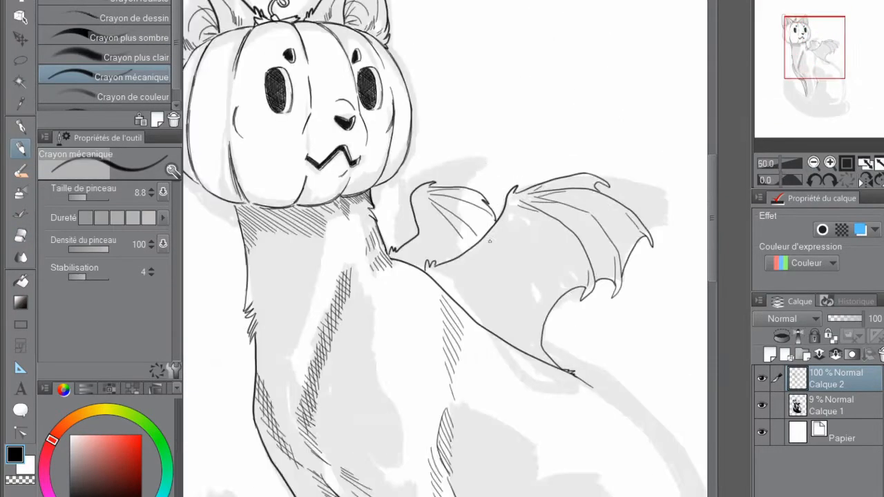
scroll(down, 3)
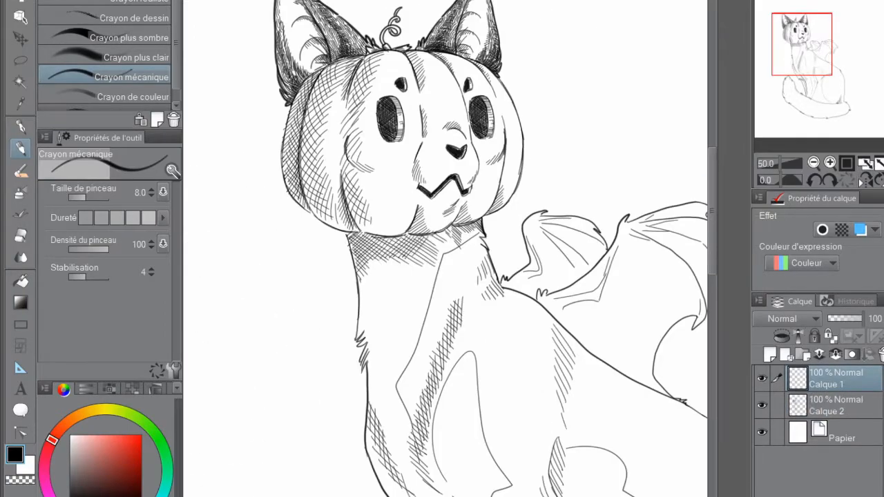
scroll(down, 3)
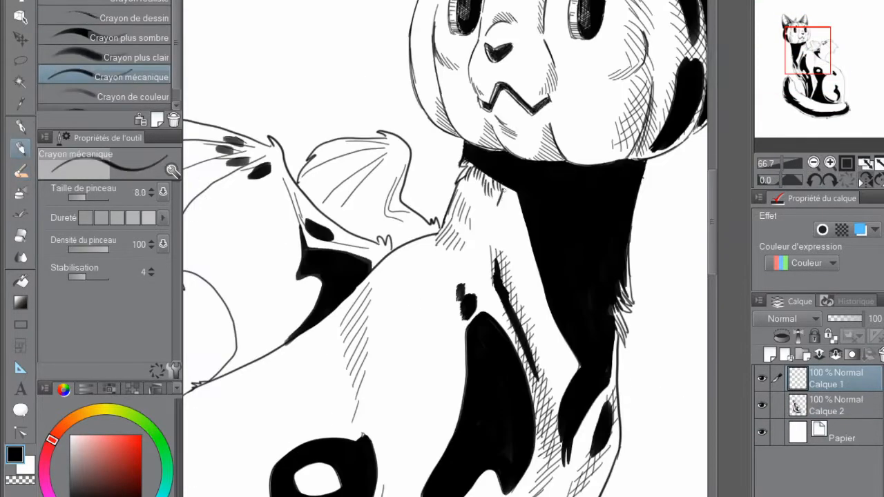
Fill the dark markings on the neck, body and wing spots with solid black.
drag(470, 173, 524, 255)
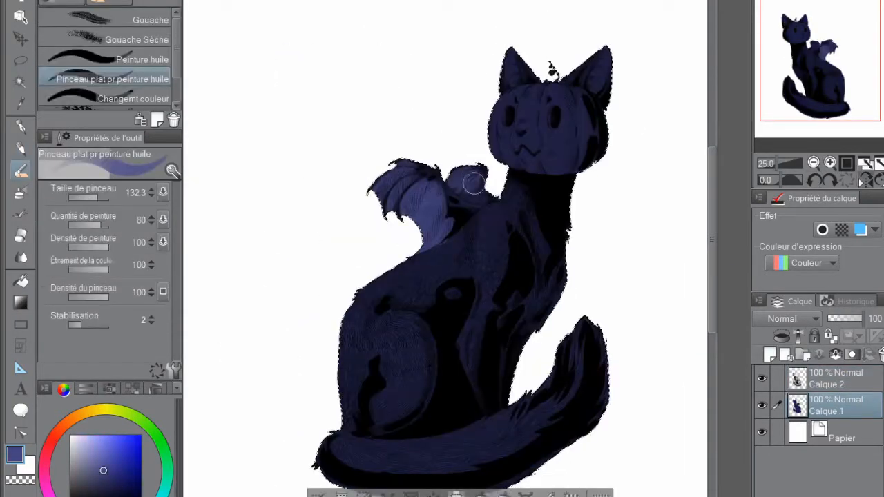
Paint textured dark navy blue over the cat's lower body, wings and tail with the flat oil-paint brush.
drag(475, 182, 348, 449)
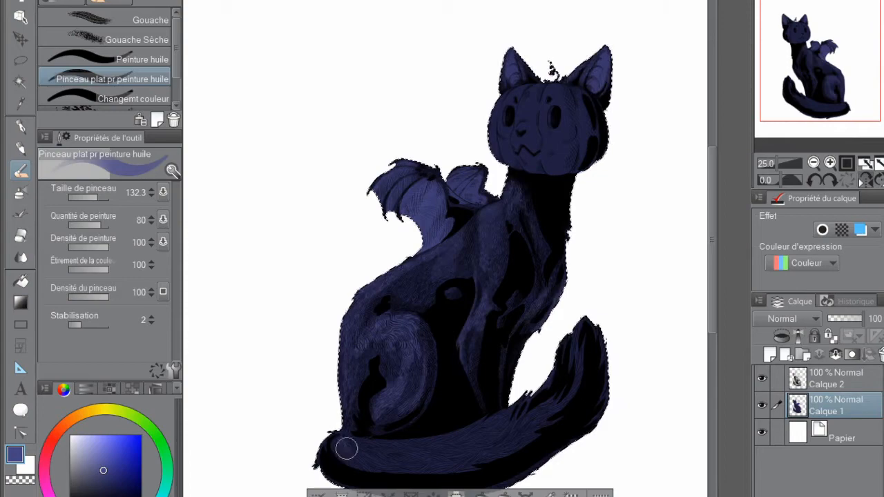